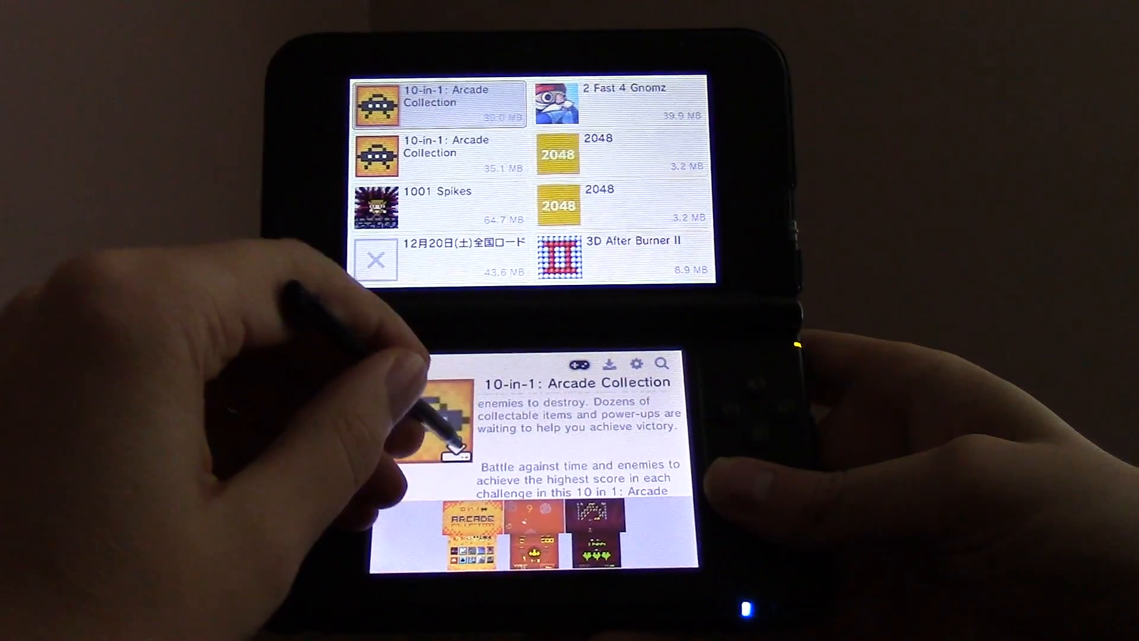
Queue 10-in-1: Arcade Collection via the download arrow on its box art.
{"action": "left_click", "coordinate": [609, 356]}
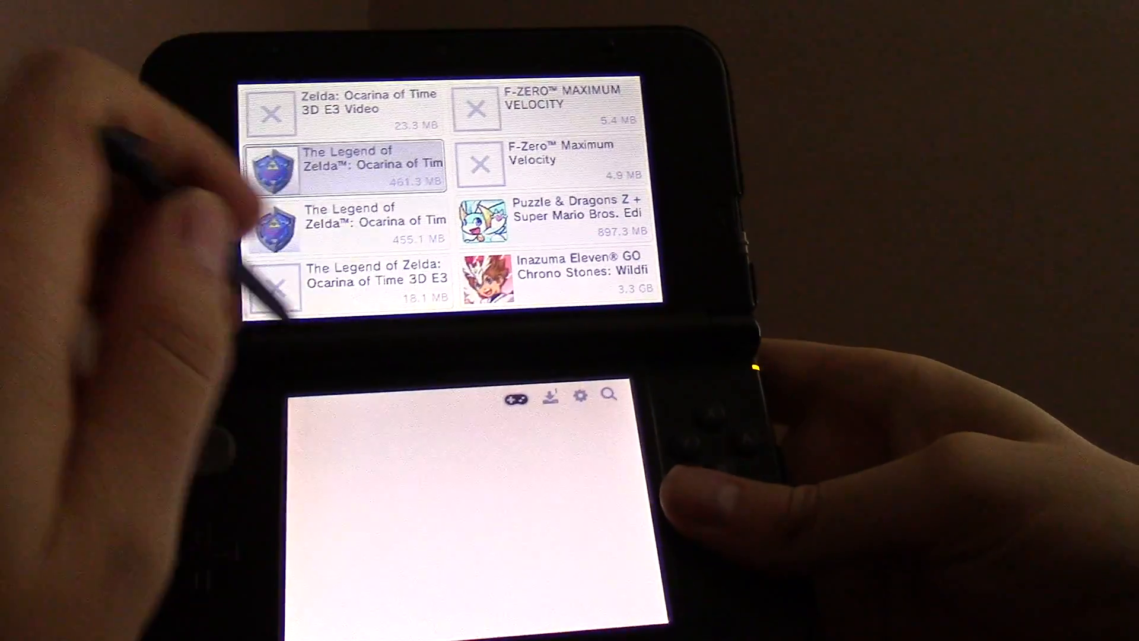
Scroll the title list to the Legend of Zelda: Ocarina of Time entries.
{"action": "left_click", "coordinate": [611, 396]}
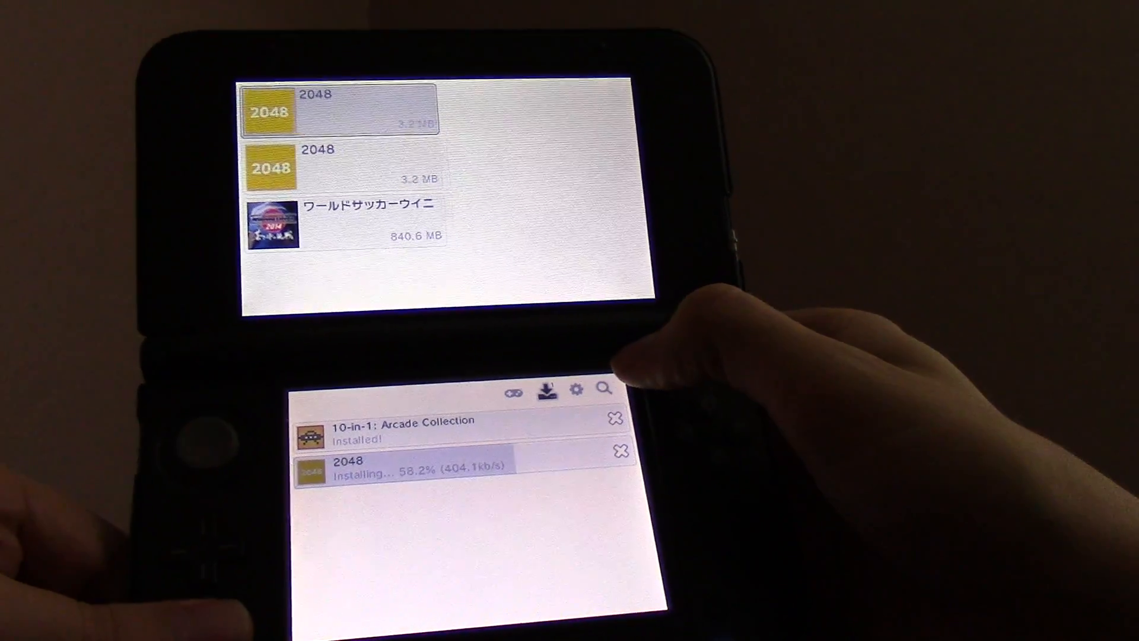
Queue 2048 and view the download queue showing the arcade collection installed.
{"action": "left_click", "coordinate": [602, 391]}
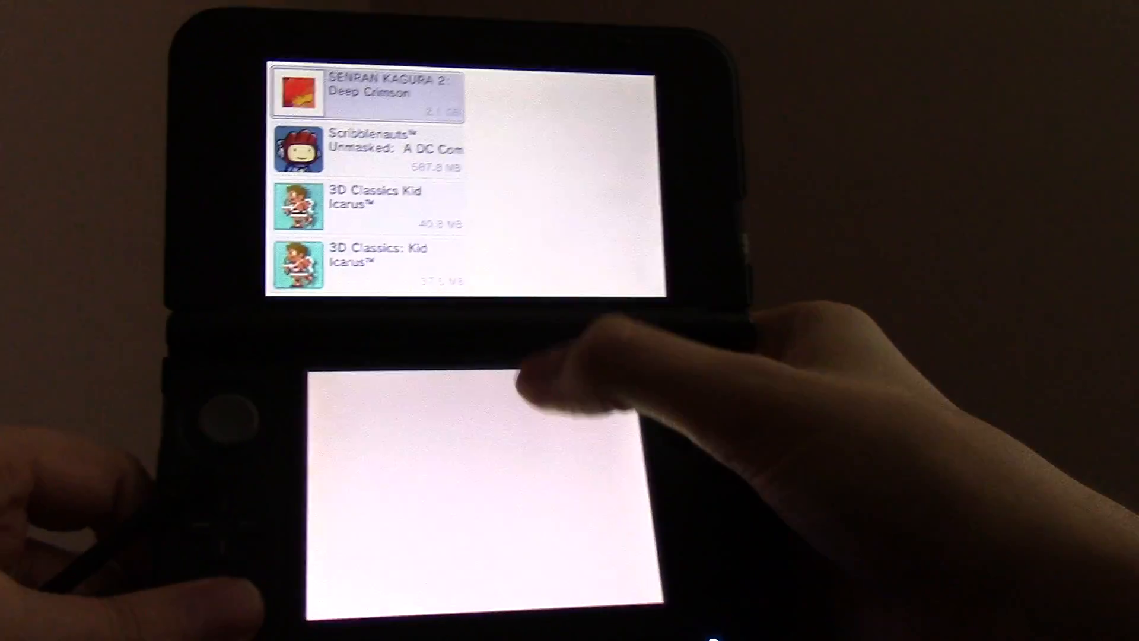
Open the SENRAN KAGURA 2: Deep Crimson info page from the title list.
{"action": "left_click", "coordinate": [392, 87]}
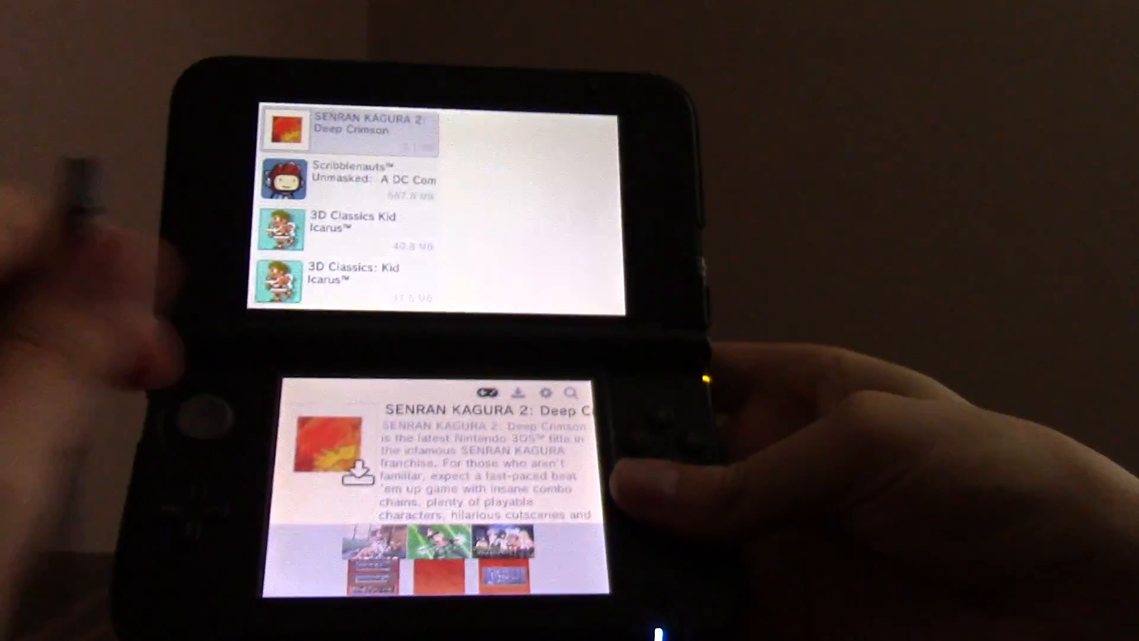